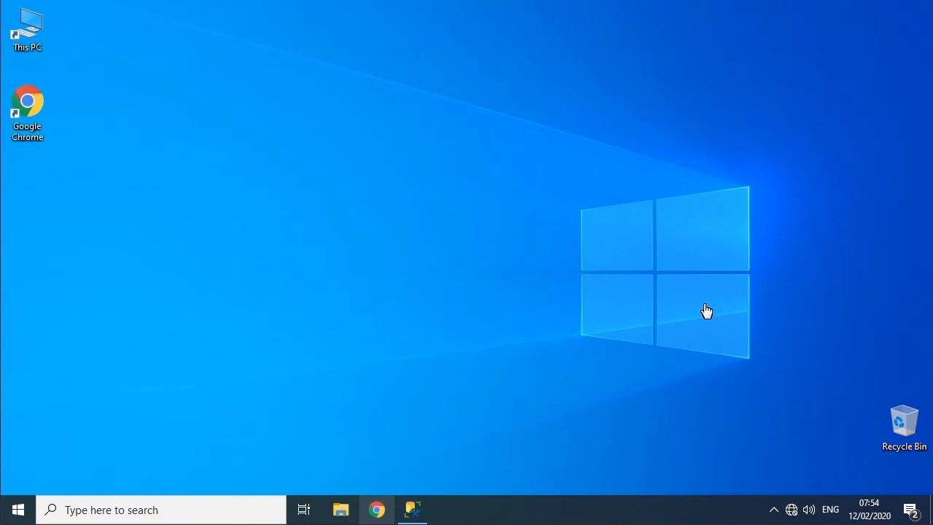
pyautogui.moveTo(230, 509)
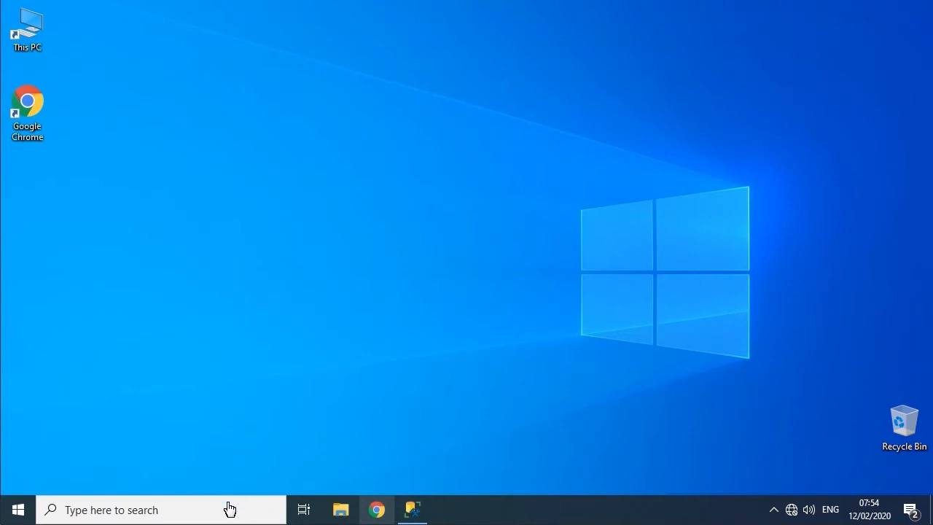
# Search Windows for 'SQL' to find Microsoft SQL Server Management Studio 18
pyautogui.write('SQL')
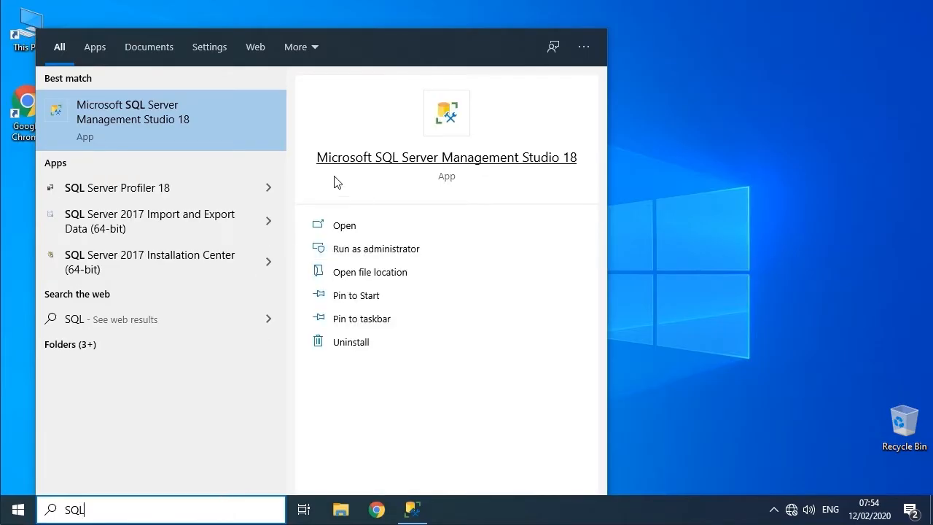
pyautogui.moveTo(330, 178)
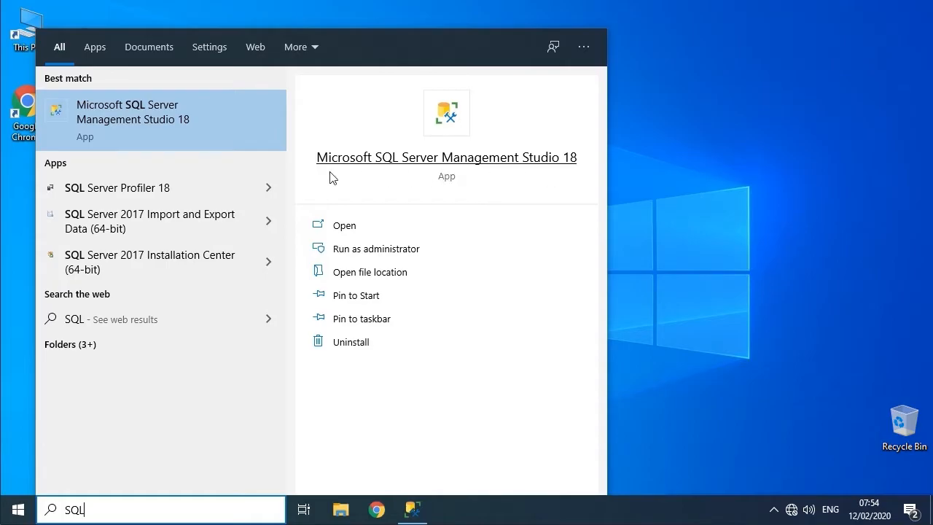
pyautogui.moveTo(503, 175)
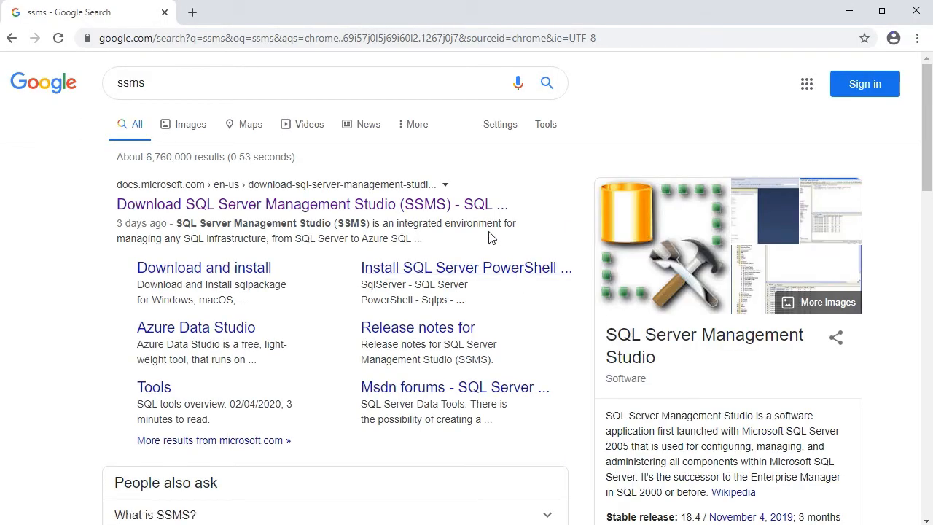
# Open Microsoft's Download SSMS page and scroll to the 18.4 release information
pyautogui.click(311, 204)
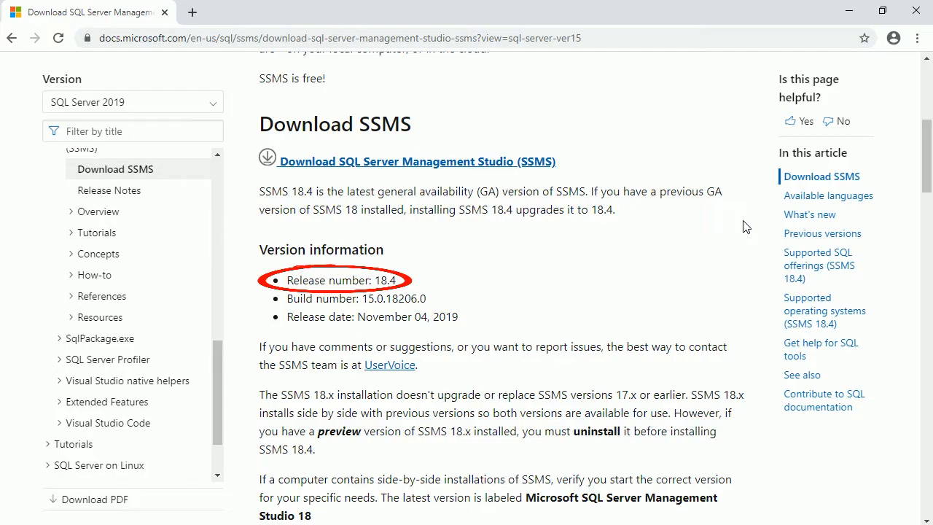
pyautogui.scroll(-3)
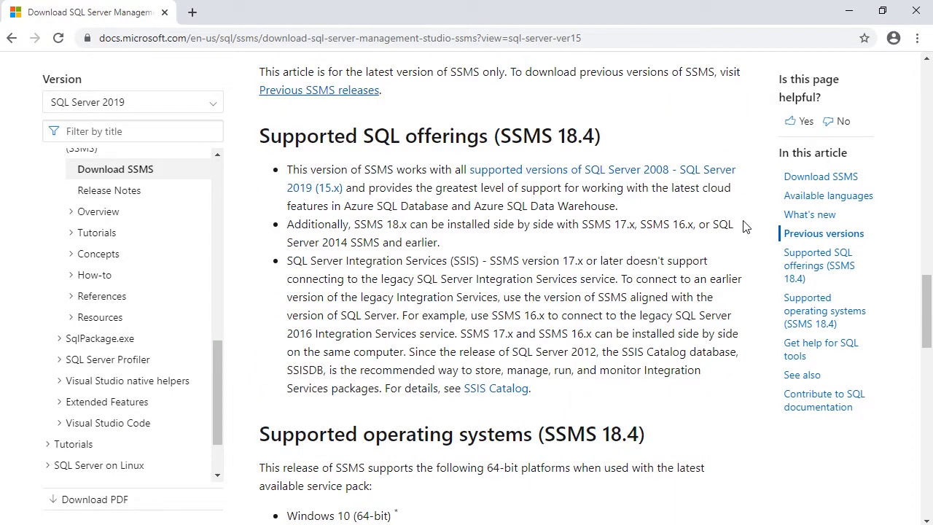
pyautogui.moveTo(368, 169); pyautogui.dragTo(364, 188)
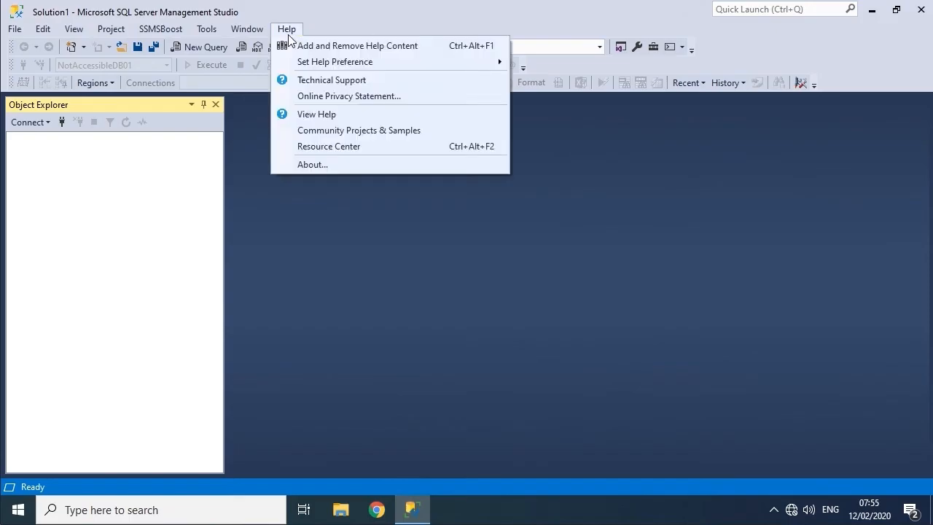
pyautogui.click(312, 164)
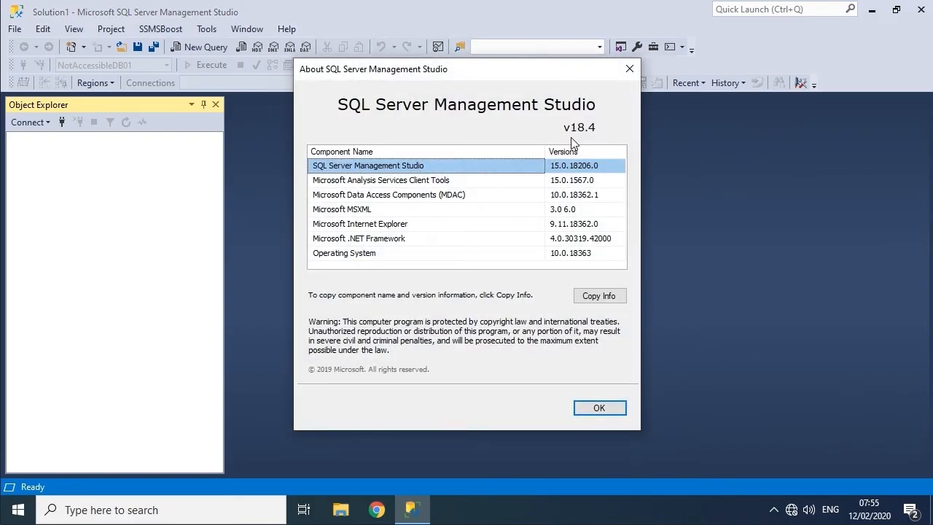
pyautogui.moveTo(590, 141)
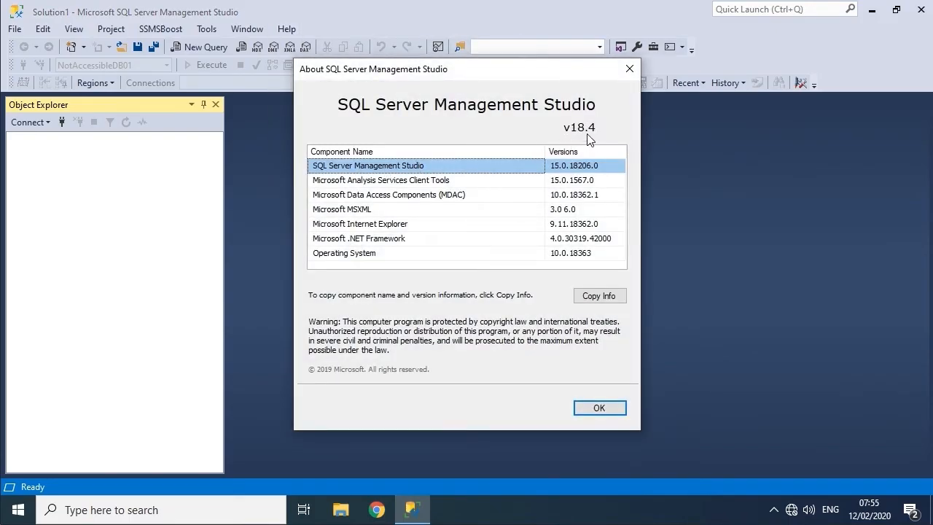
pyautogui.click(600, 408)
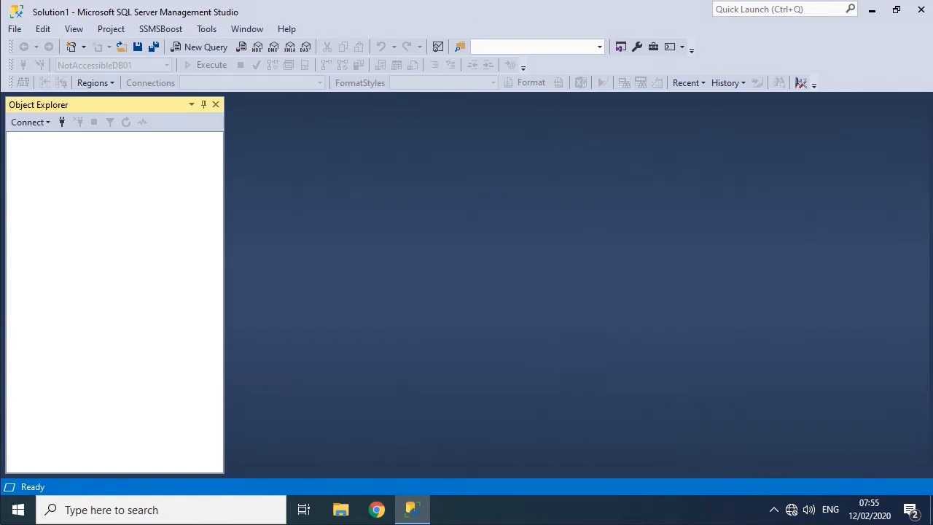
# Open File > Connect Object Explorer, keep Database Engine, and select the instance name
pyautogui.click(14, 28)
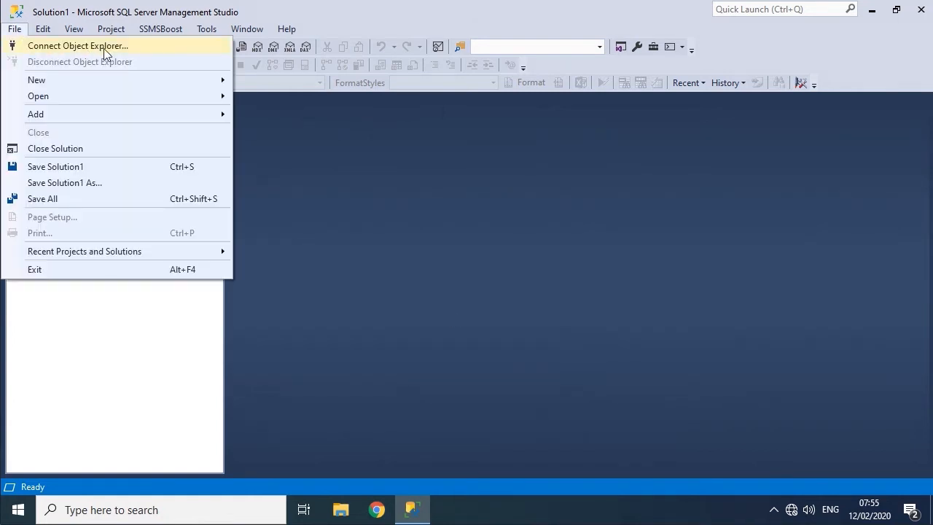
pyautogui.click(78, 45)
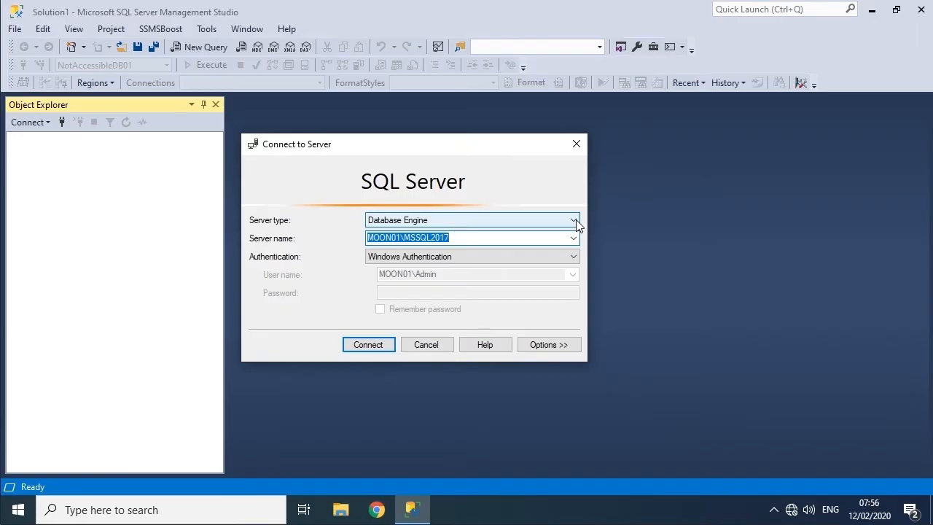
pyautogui.click(574, 220)
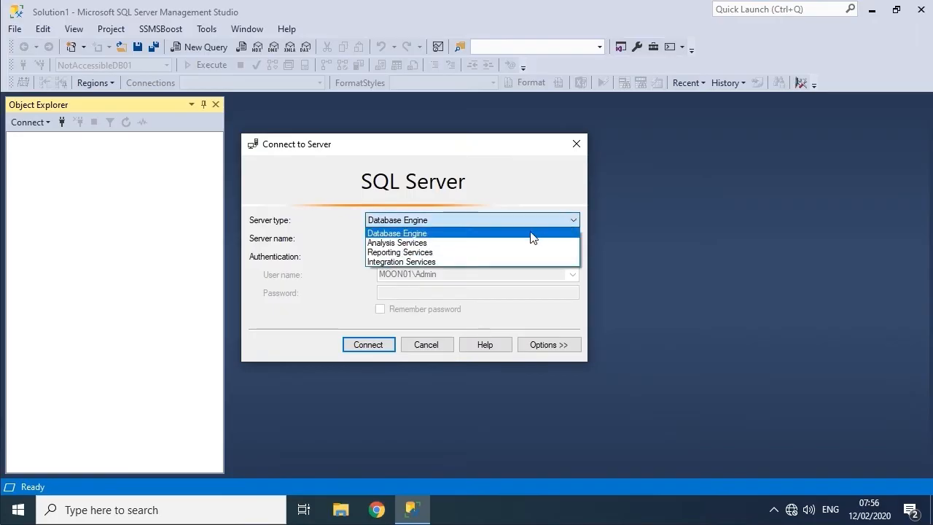
pyautogui.click(398, 232)
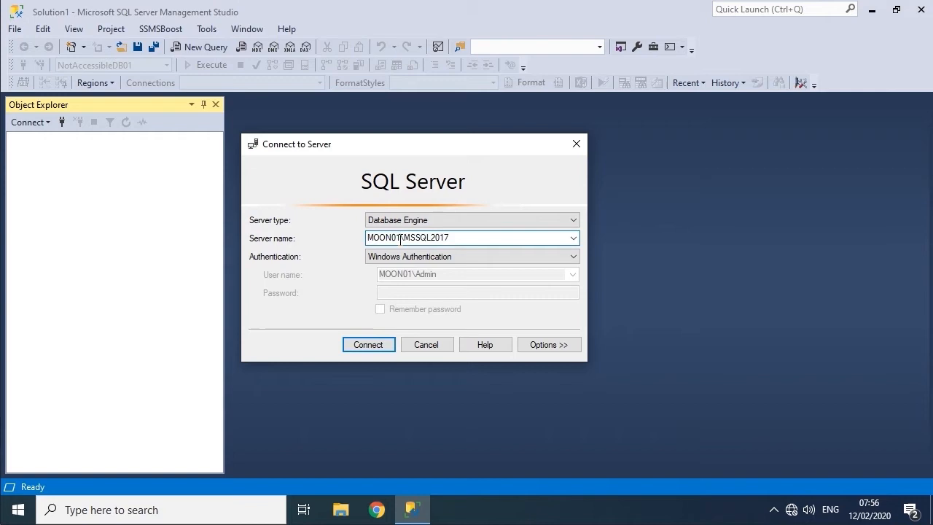
pyautogui.doubleClick(385, 237)
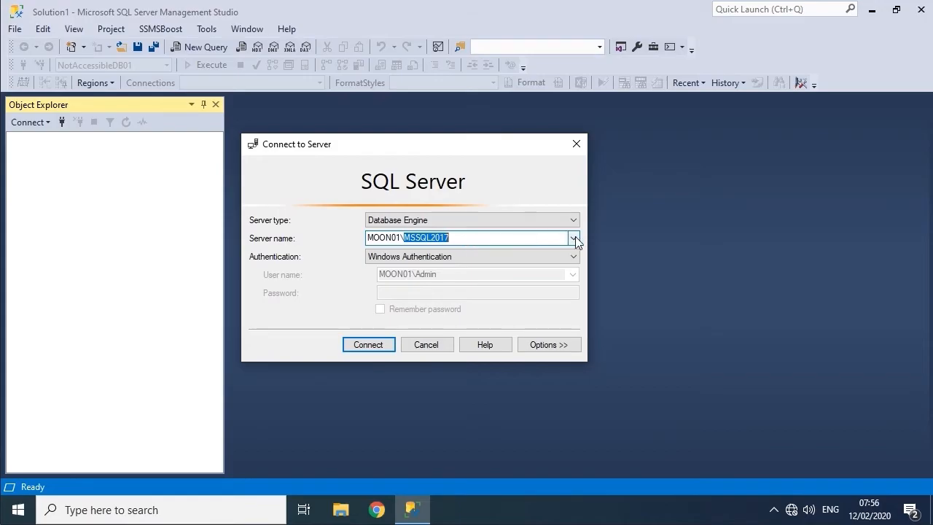
# Pick MOON01\MSSQL2019, then switch the server name to ssmsboostazureserver01.database.windows.net
pyautogui.click(573, 237)
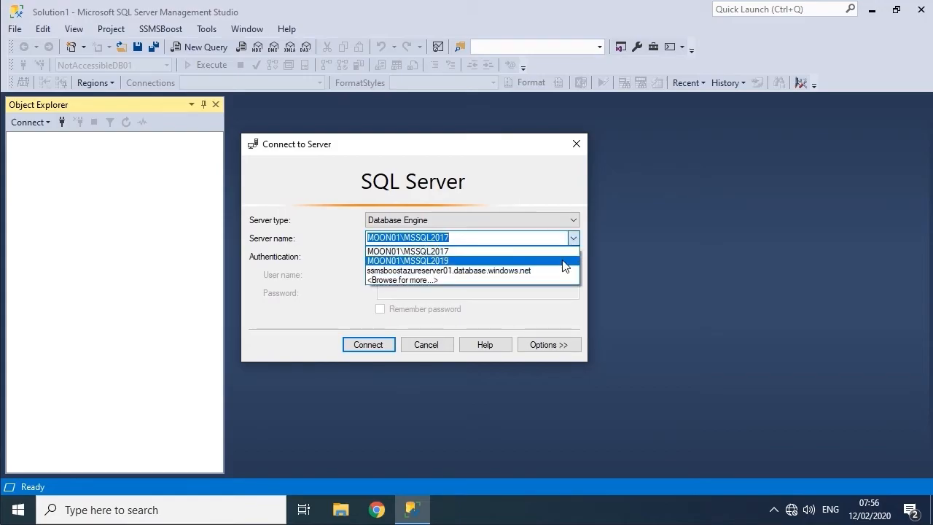
pyautogui.click(408, 260)
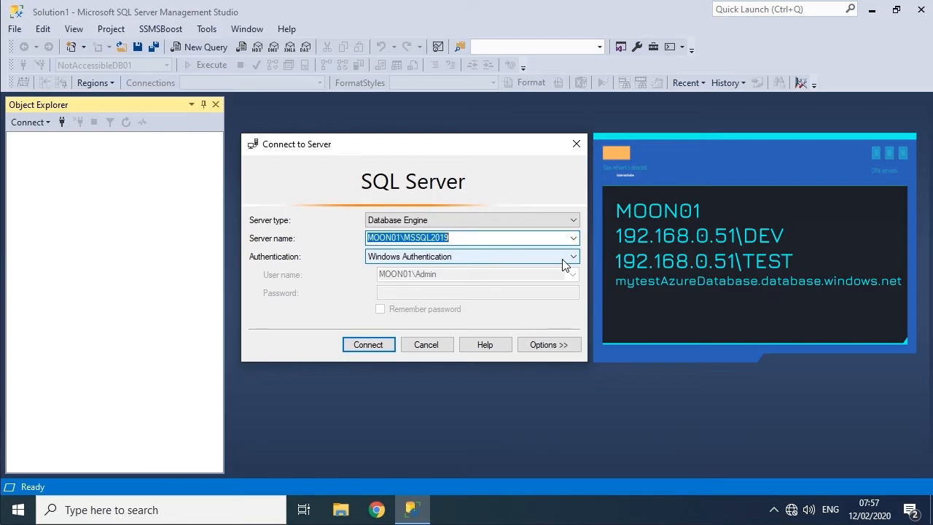
pyautogui.click(573, 237)
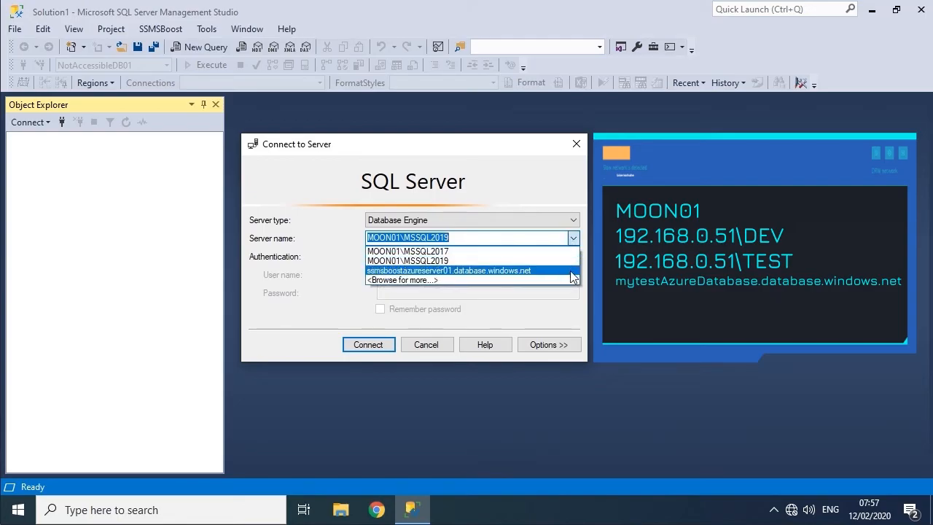
pyautogui.click(448, 271)
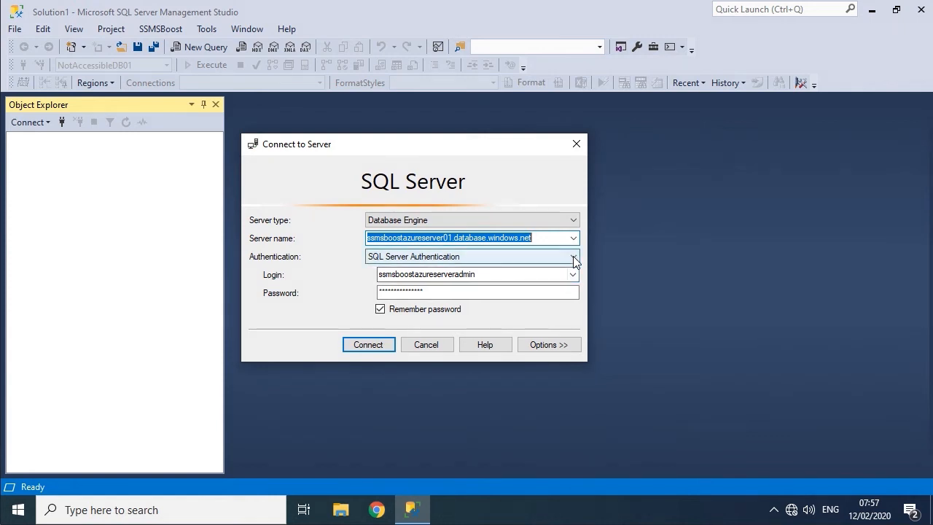
# Switch Authentication briefly to Windows Authentication, then back to SQL Server Authentication
pyautogui.click(574, 256)
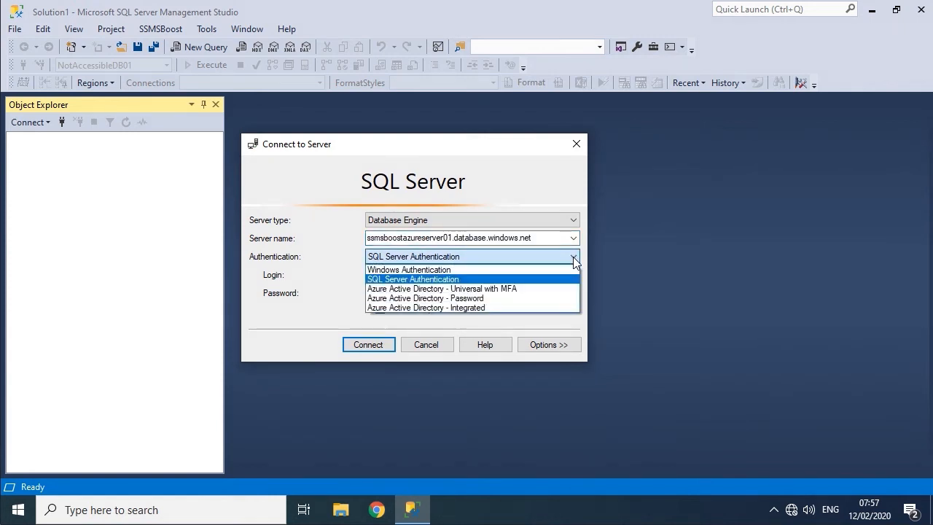
pyautogui.click(409, 269)
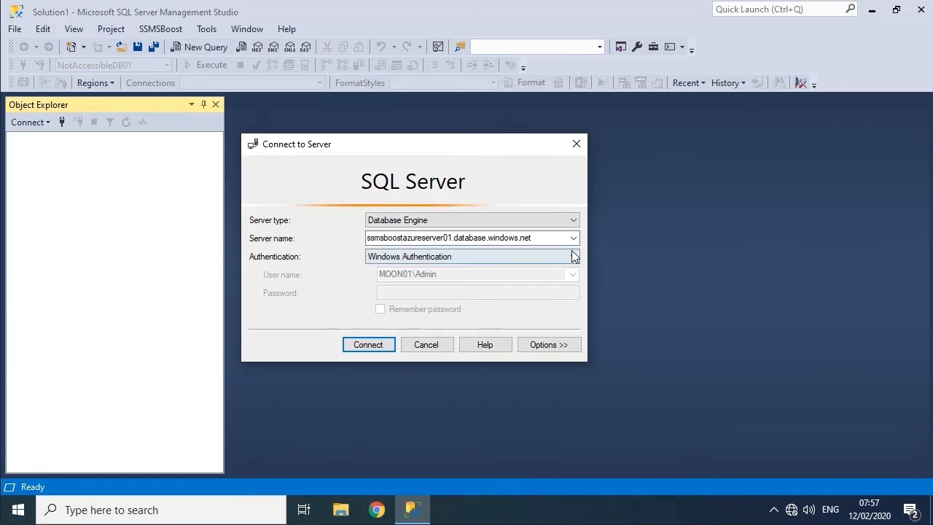
pyautogui.click(573, 256)
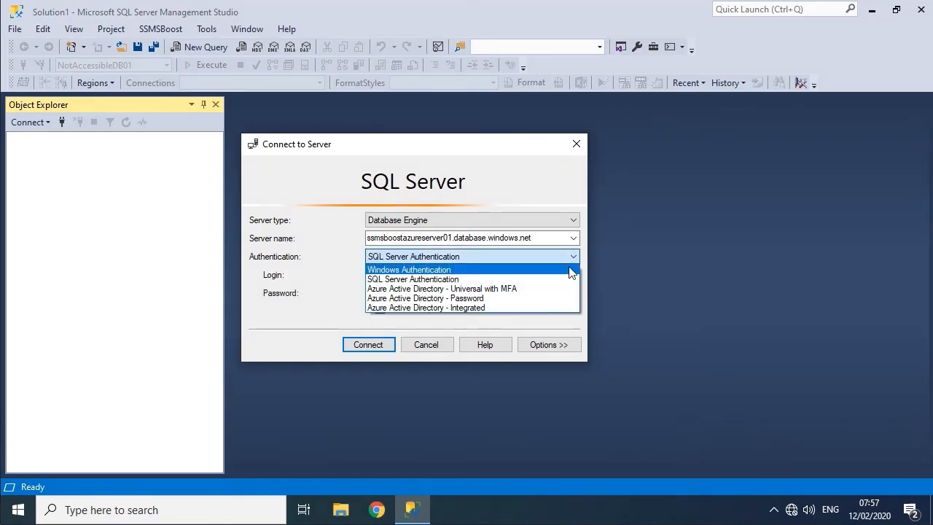
pyautogui.click(413, 279)
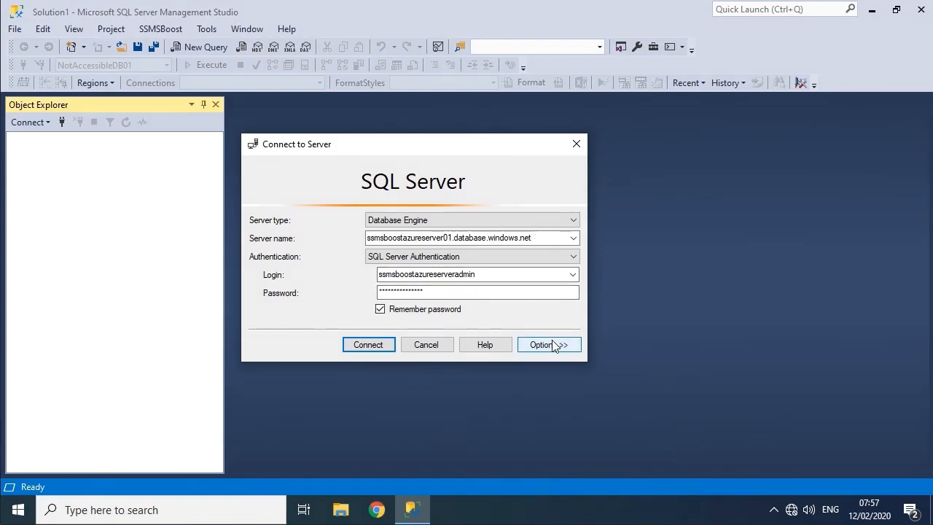
# Expand Options and review the default database and network protocol, keeping the defaults
pyautogui.click(542, 344)
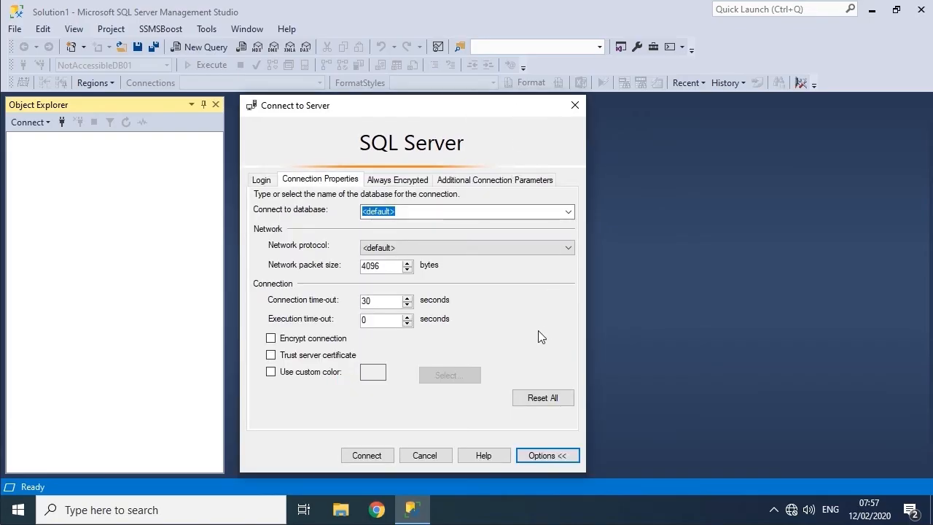
pyautogui.moveTo(531, 335)
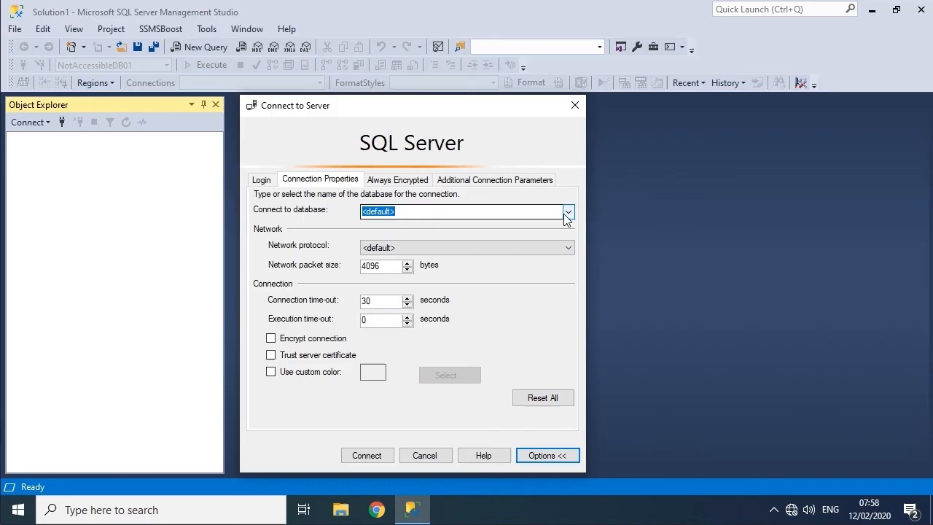
pyautogui.click(568, 211)
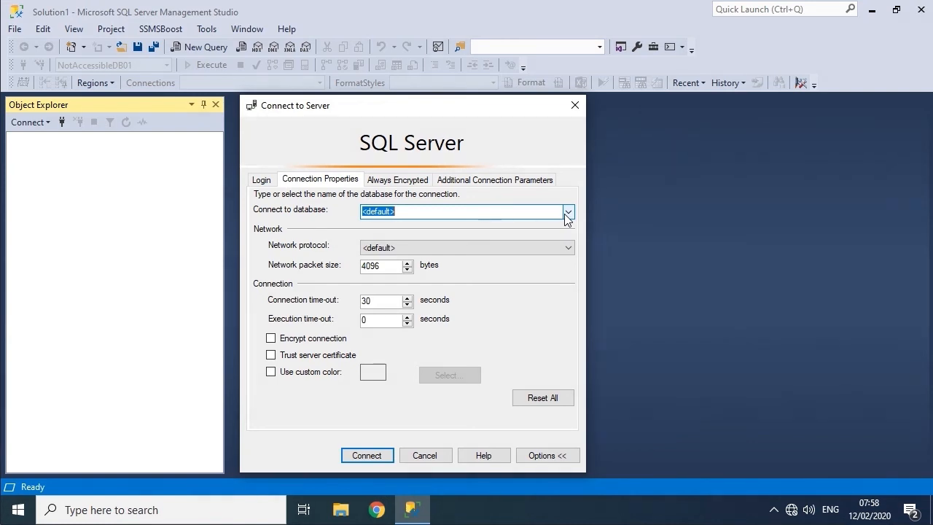
pyautogui.moveTo(321, 243)
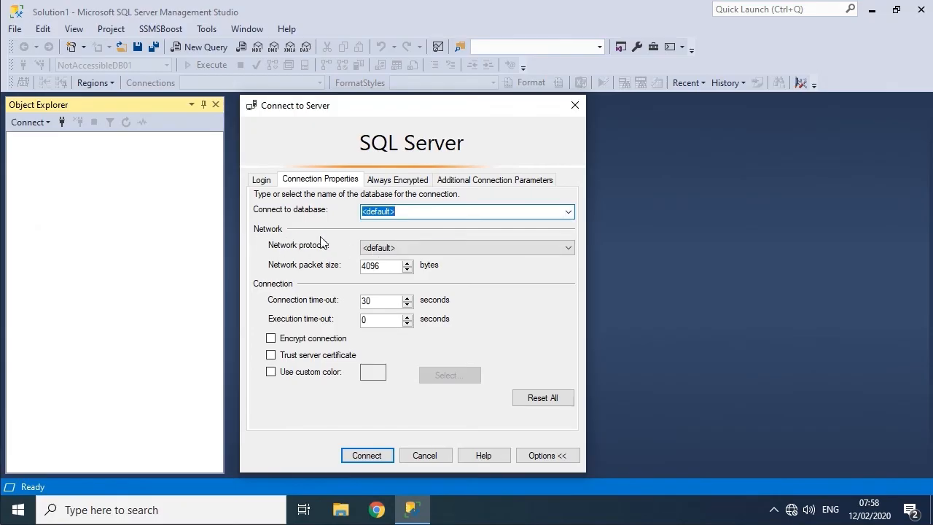
pyautogui.click(568, 247)
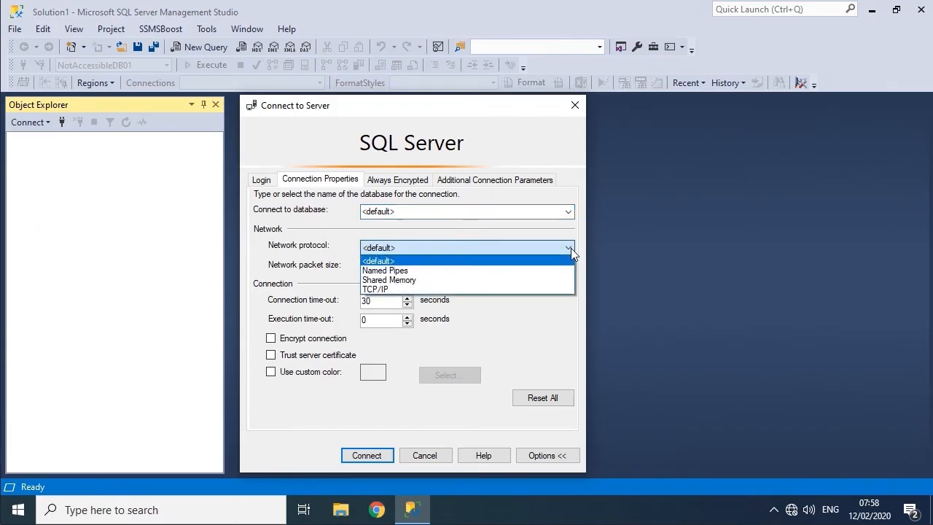
pyautogui.click(494, 179)
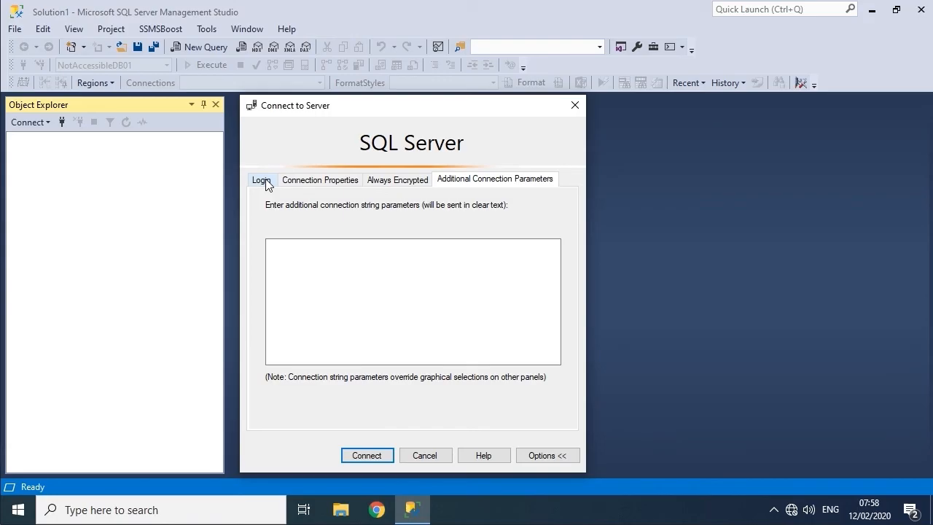
pyautogui.click(320, 179)
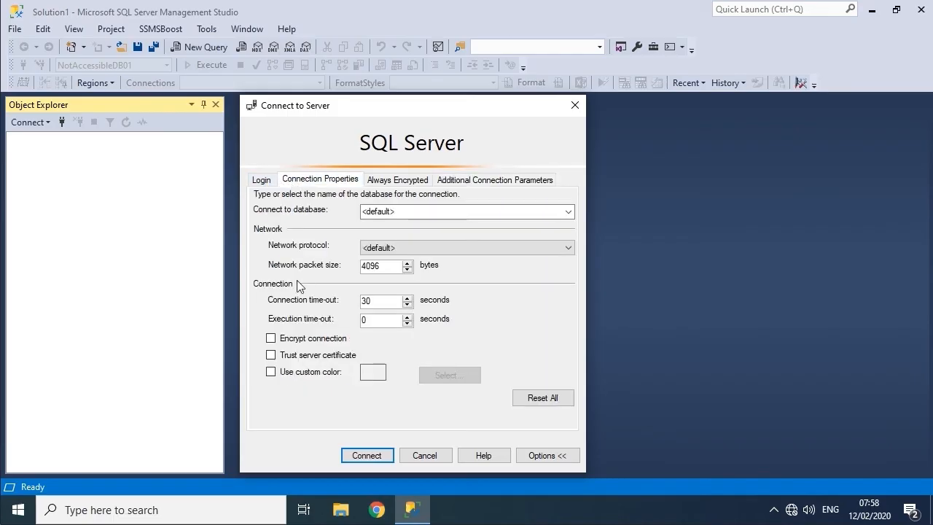
pyautogui.moveTo(349, 330)
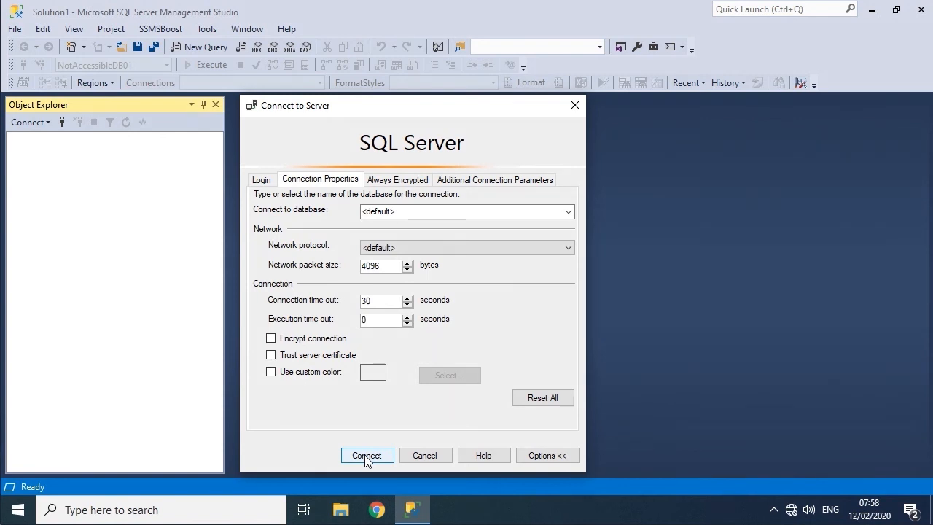
# Connect to the server and expand the Databases and Server Objects folders
pyautogui.click(367, 455)
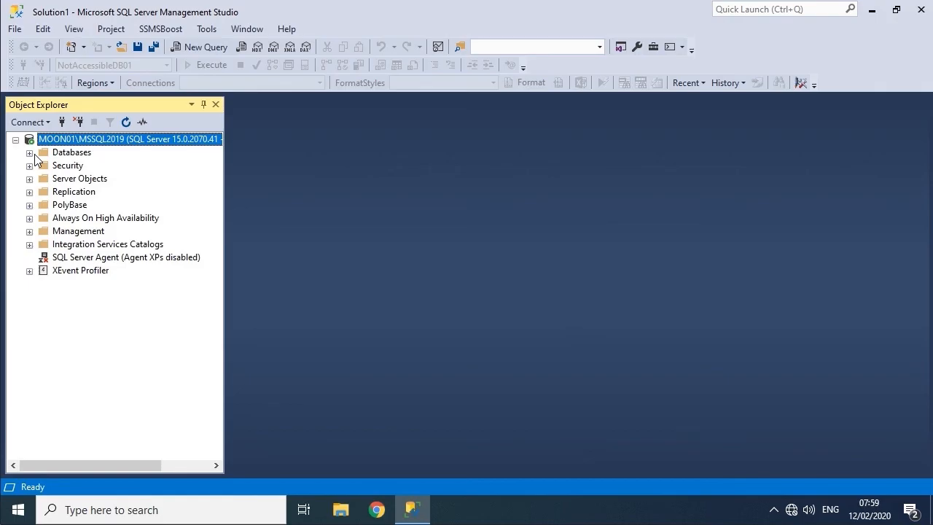
pyautogui.click(30, 153)
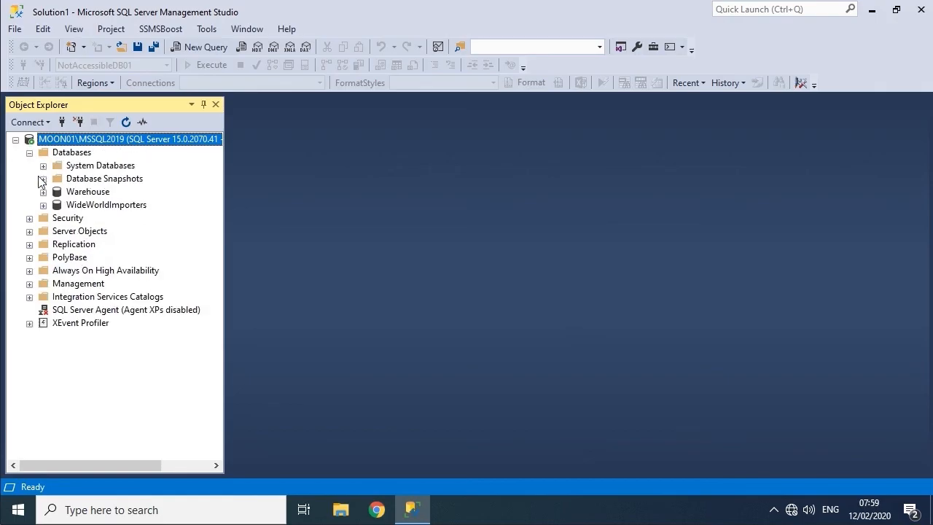
pyautogui.click(29, 232)
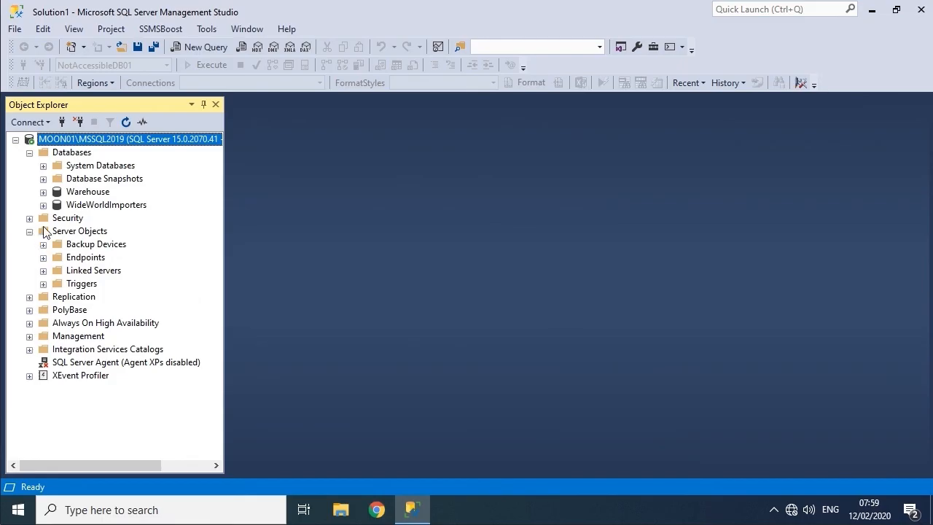
# Bring up the context menu for the Warehouse database to start a new query
pyautogui.rightClick(72, 152)
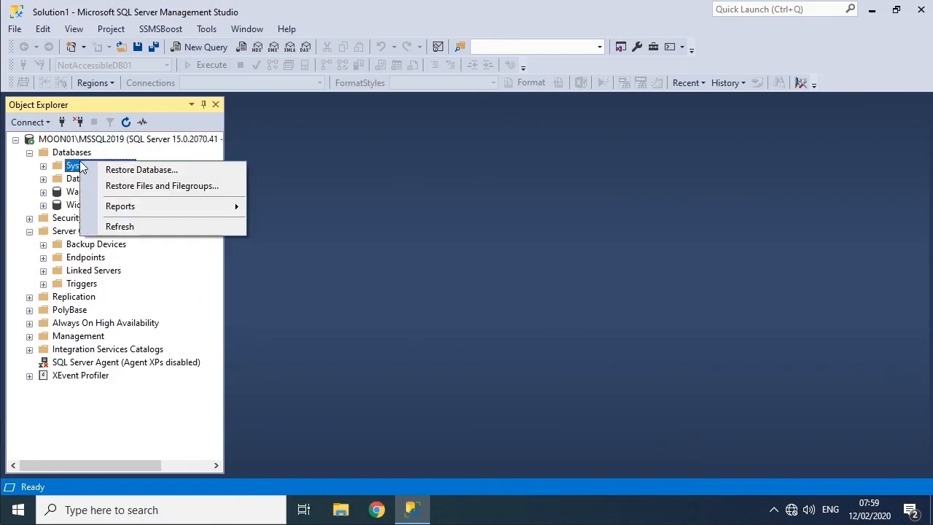
pyautogui.rightClick(72, 151)
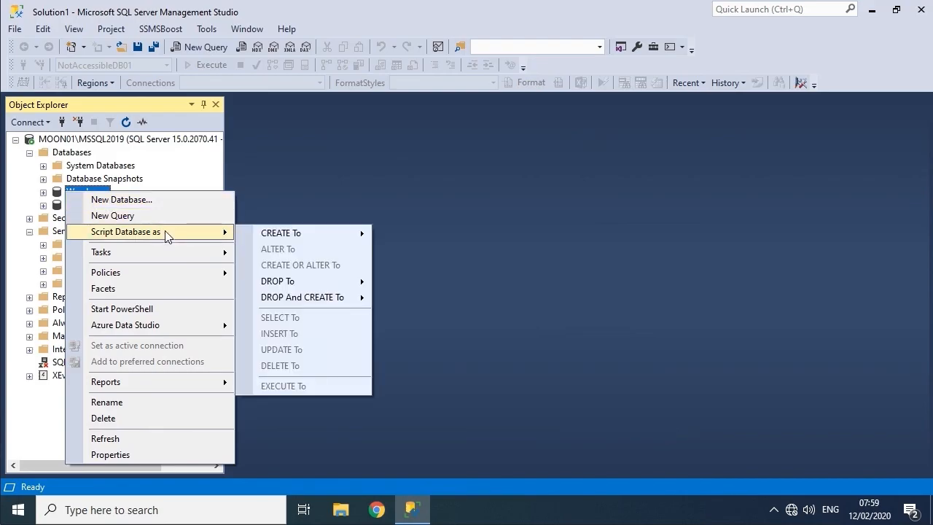
pyautogui.click(100, 165)
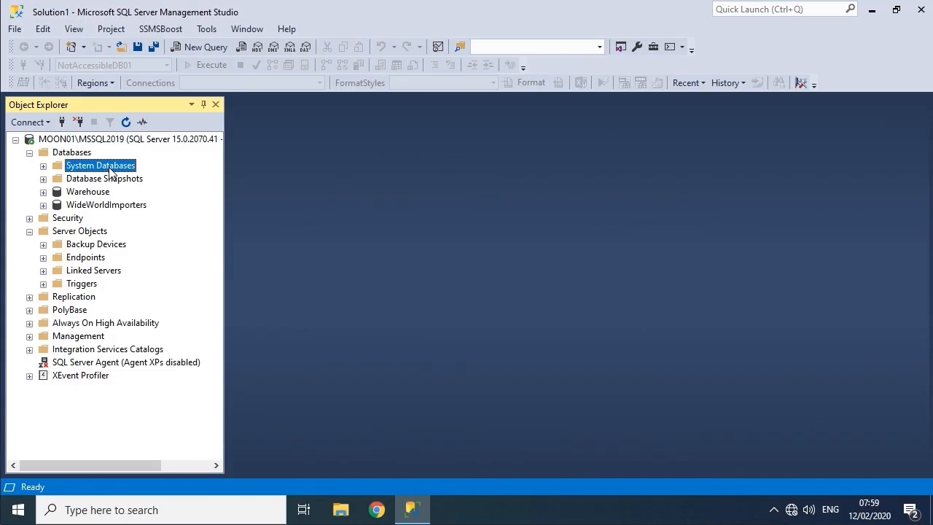
pyautogui.rightClick(87, 191)
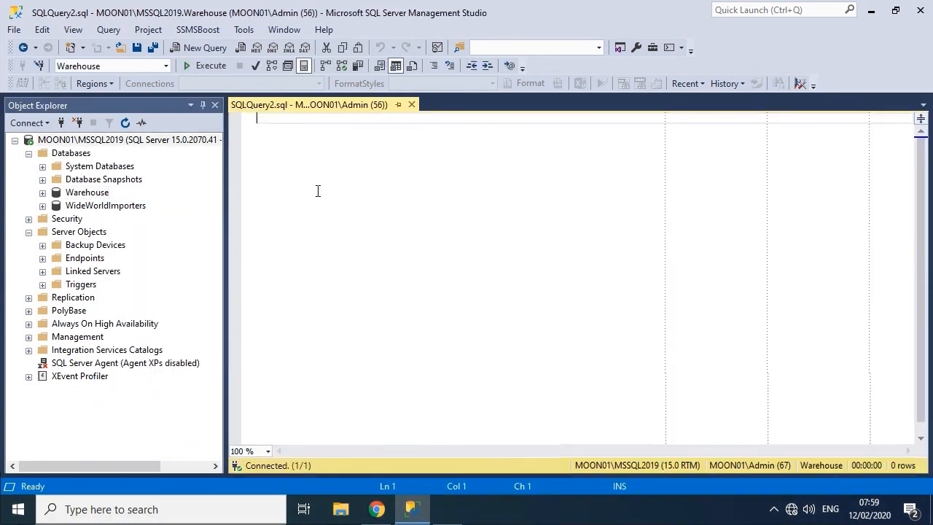
pyautogui.click(166, 66)
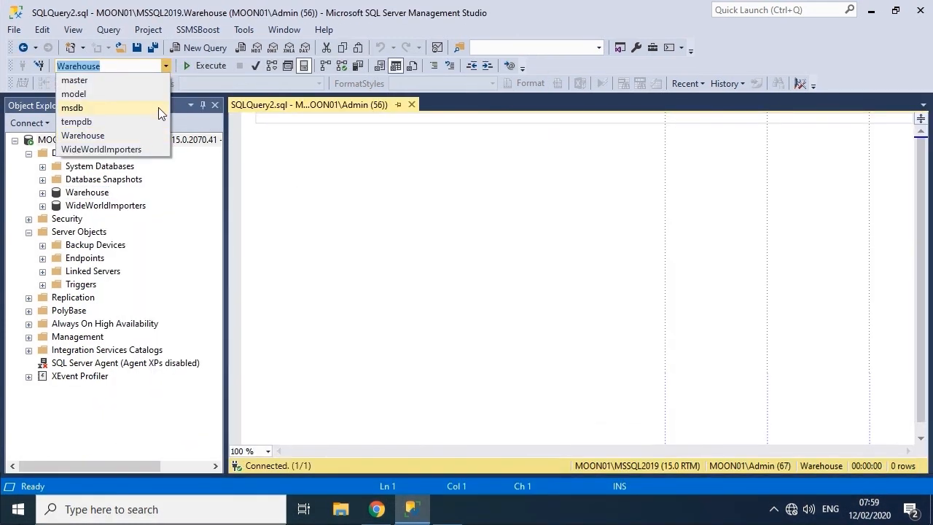
pyautogui.click(102, 150)
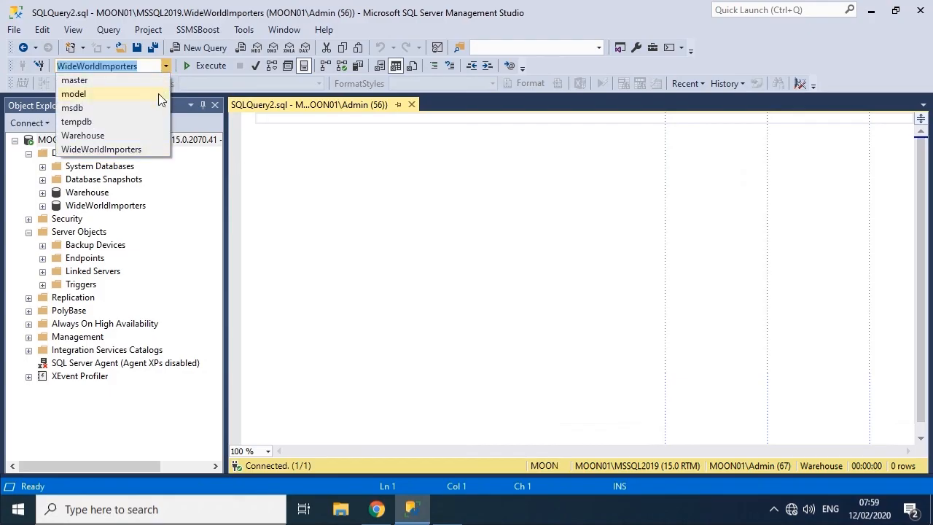
pyautogui.click(82, 135)
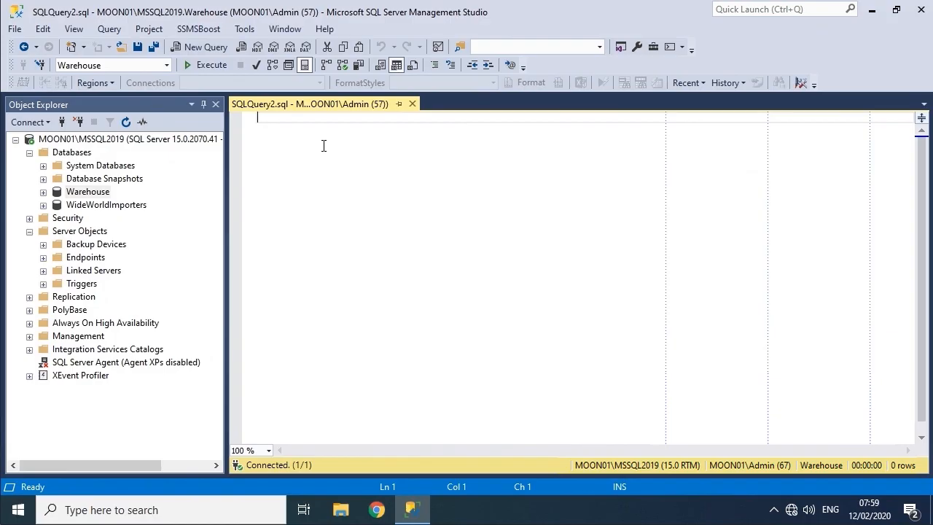